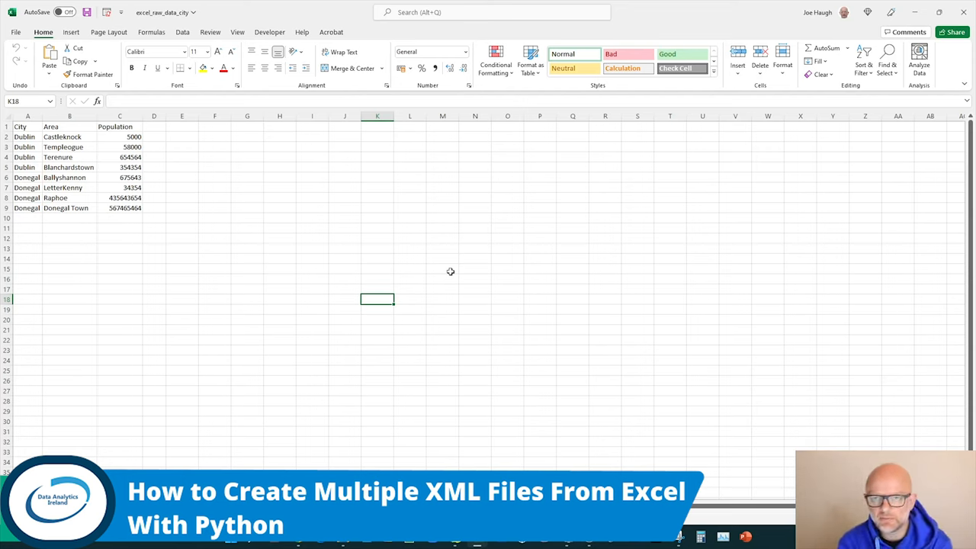
pyautogui.moveTo(472, 271)
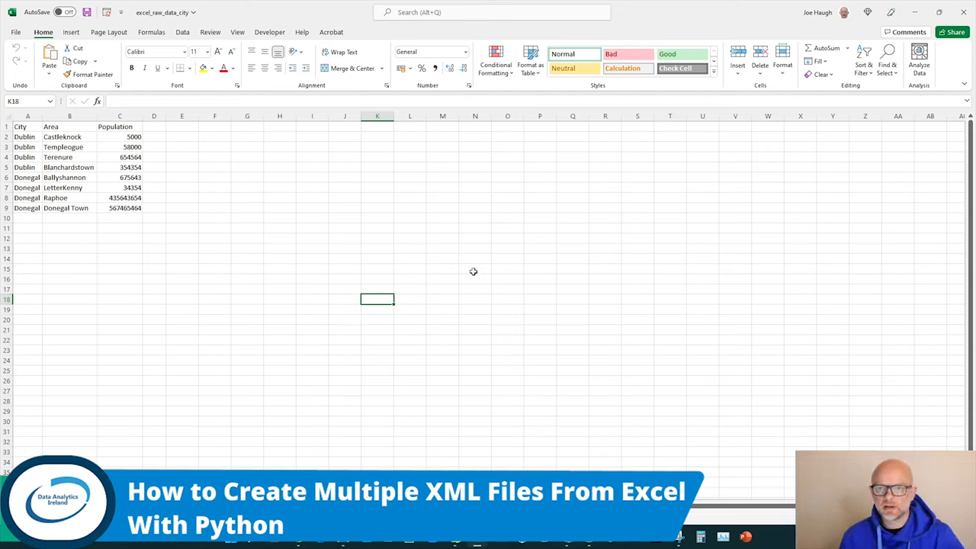
pyautogui.moveTo(474, 271)
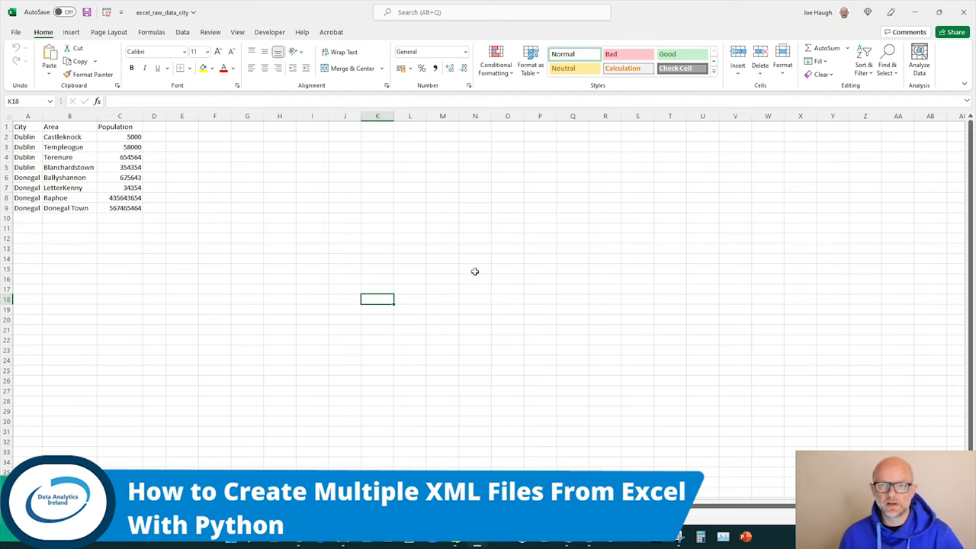
# Step: Highlight the city table and its Population heading in the source spreadsheet
pyautogui.click(279, 188)
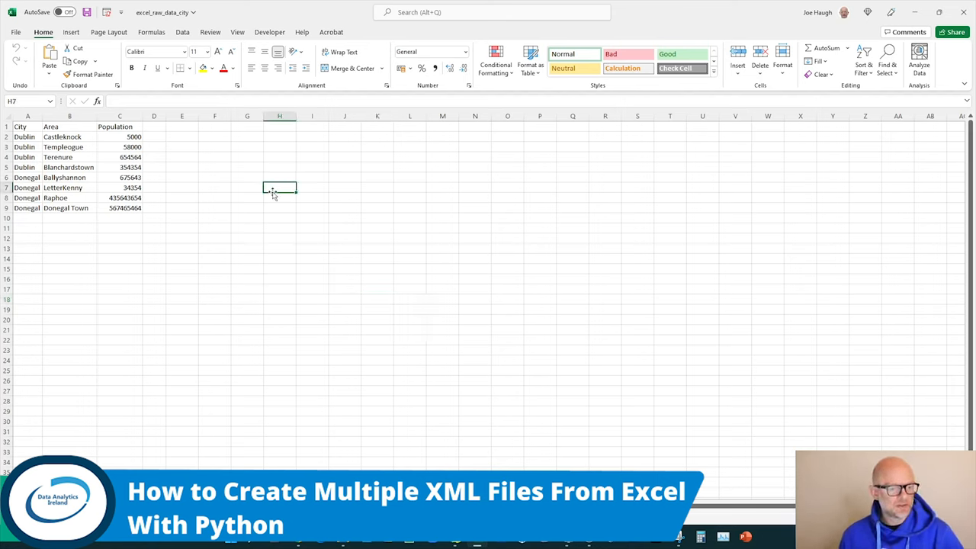
pyautogui.moveTo(19, 127); pyautogui.dragTo(68, 146)
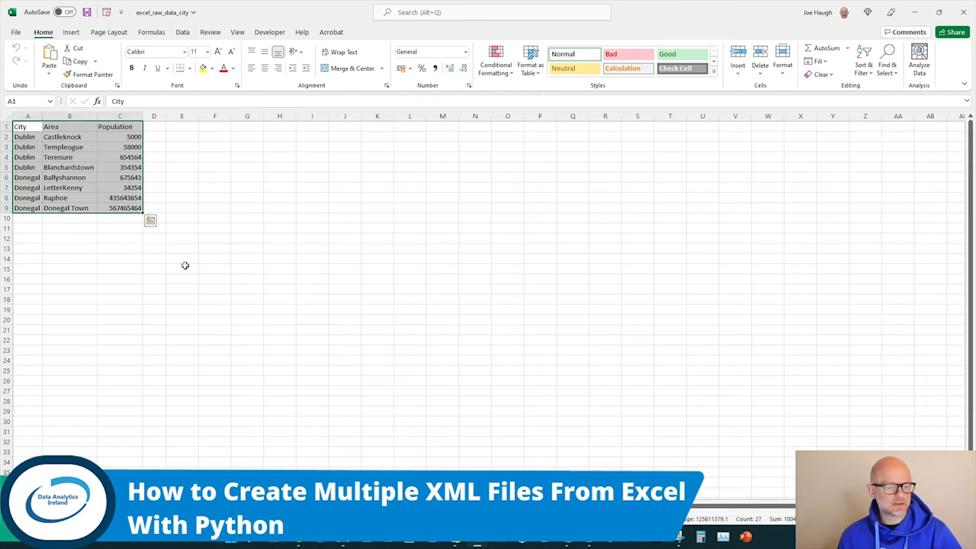
pyautogui.click(118, 127)
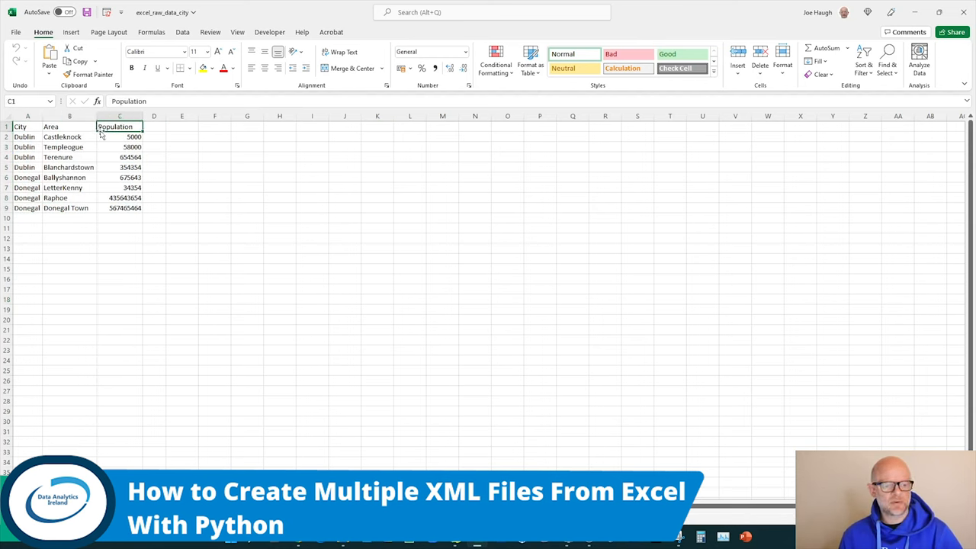
pyautogui.moveTo(25, 138); pyautogui.dragTo(119, 156)
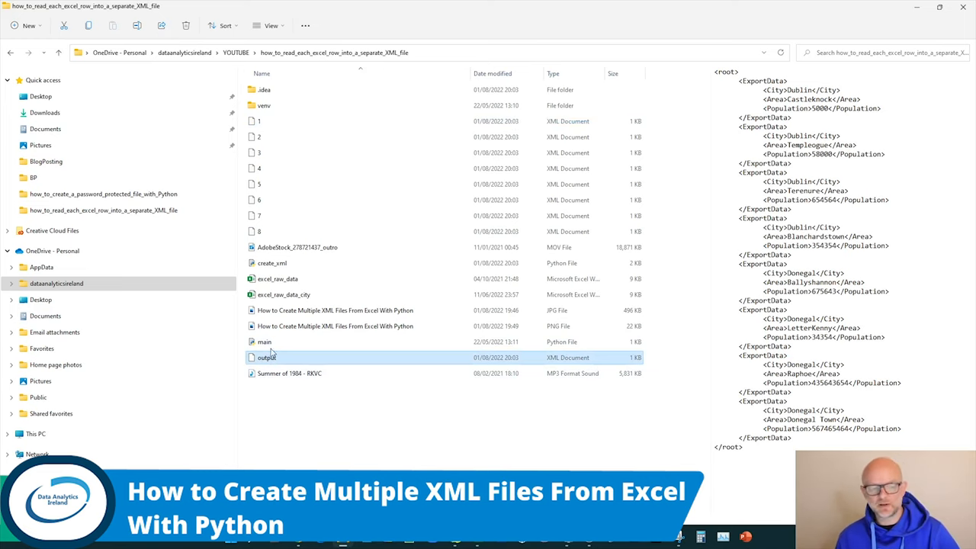
# Step: Preview several numbered XML files, each holding a single city row
pyautogui.click(286, 122)
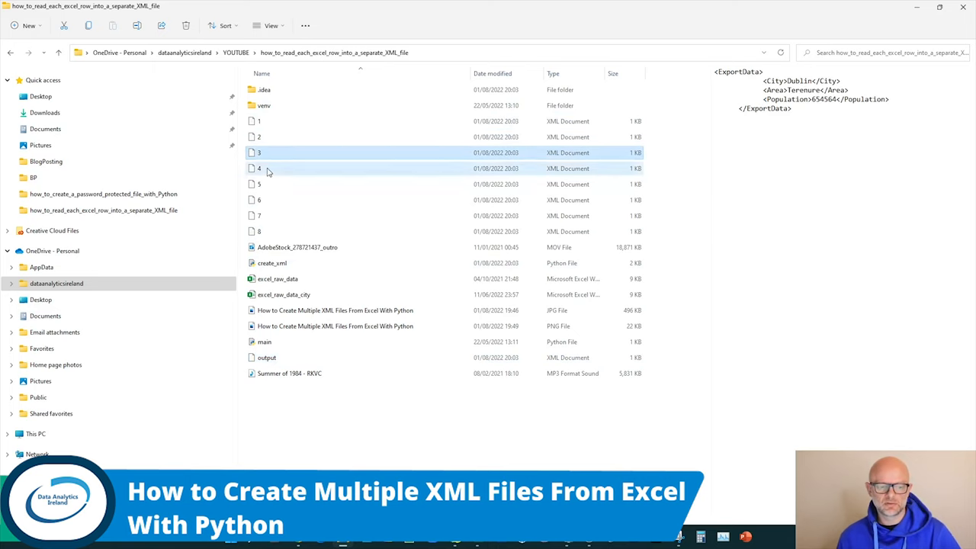
pyautogui.click(259, 200)
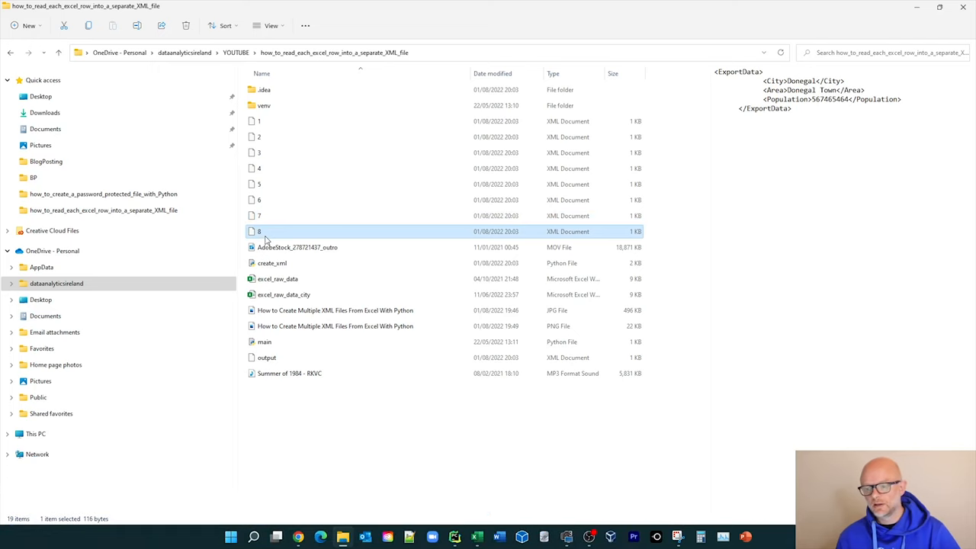
pyautogui.moveTo(262, 236)
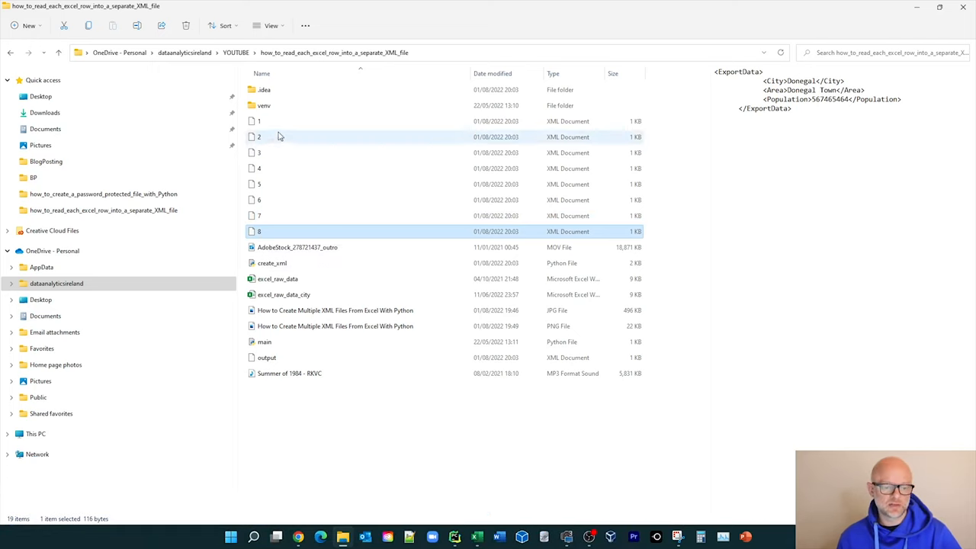
pyautogui.click(259, 120)
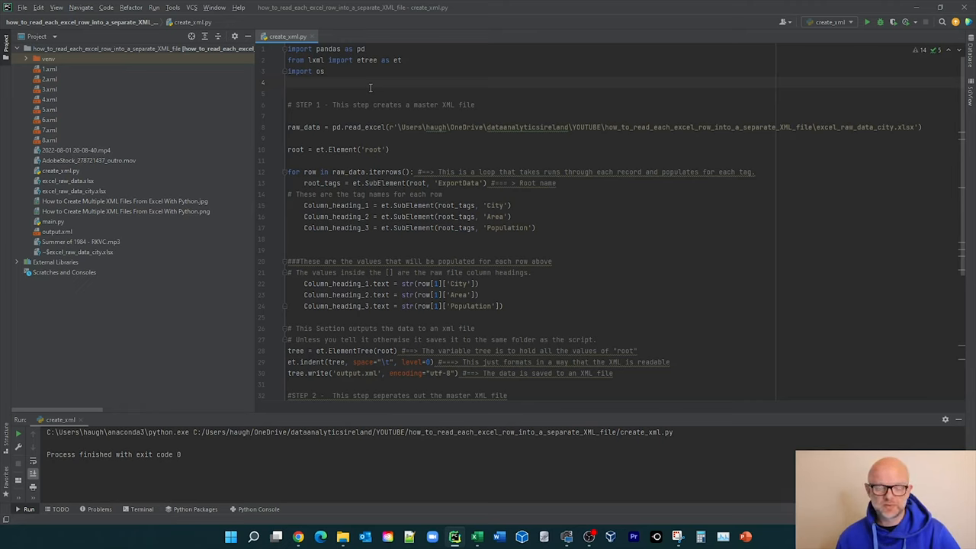
pyautogui.moveTo(354, 82)
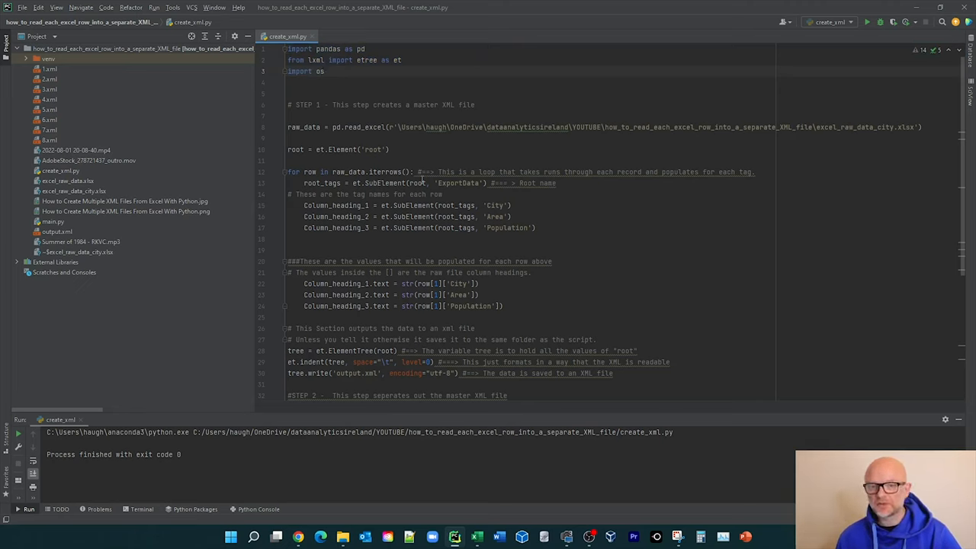
pyautogui.moveTo(890, 113)
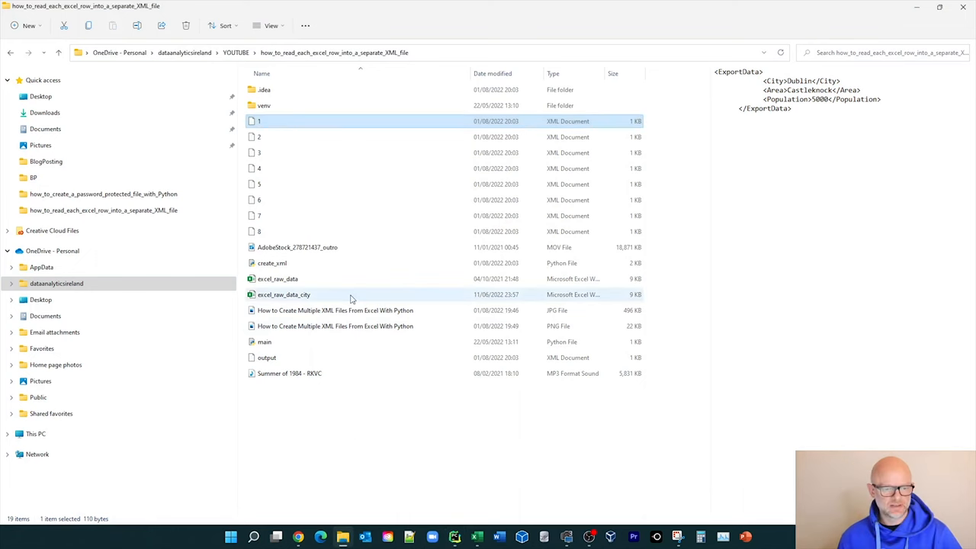
# Step: Select the excel_raw_data_city spreadsheet in the project folder to preview it
pyautogui.click(284, 294)
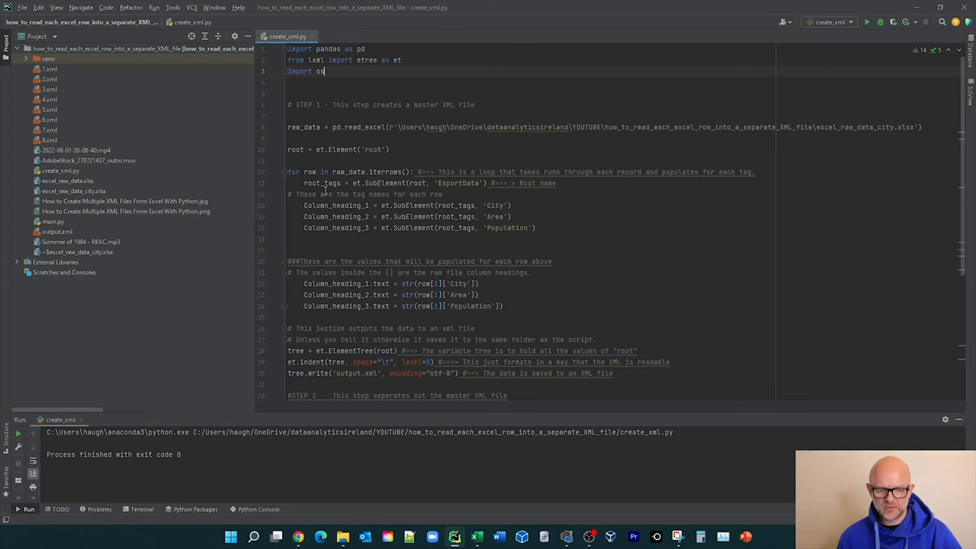
pyautogui.moveTo(440, 138)
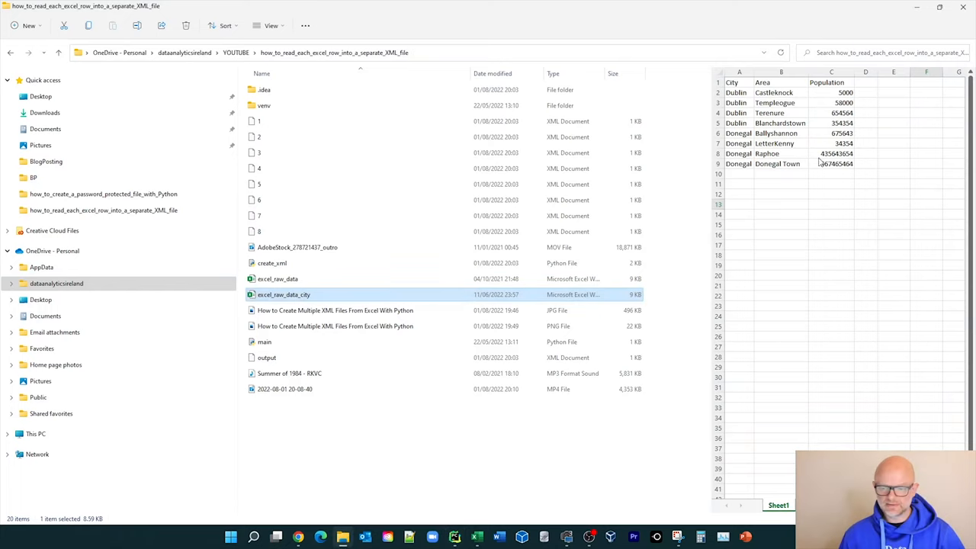
# Step: Preview output.xml with all eight city records, then return to the PyCharm script
pyautogui.click(265, 357)
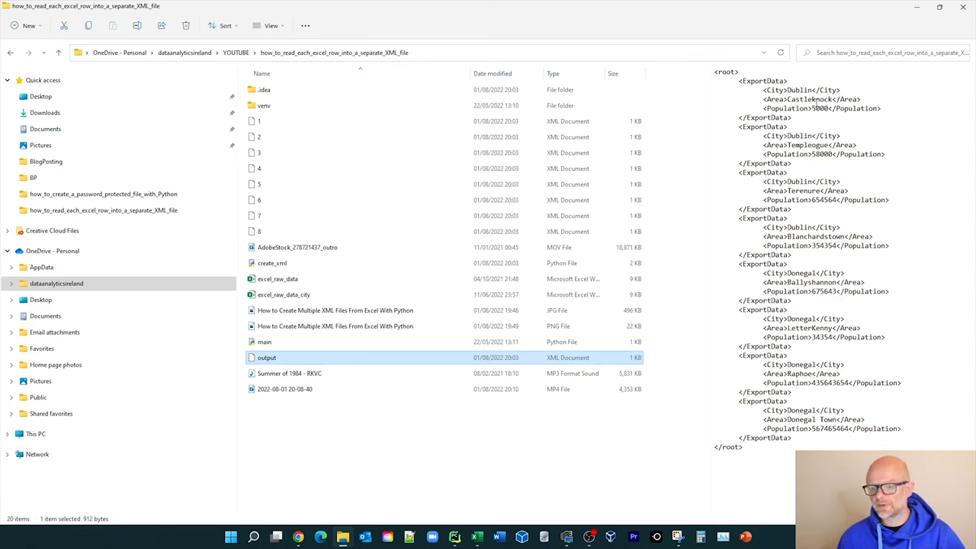
pyautogui.click(454, 536)
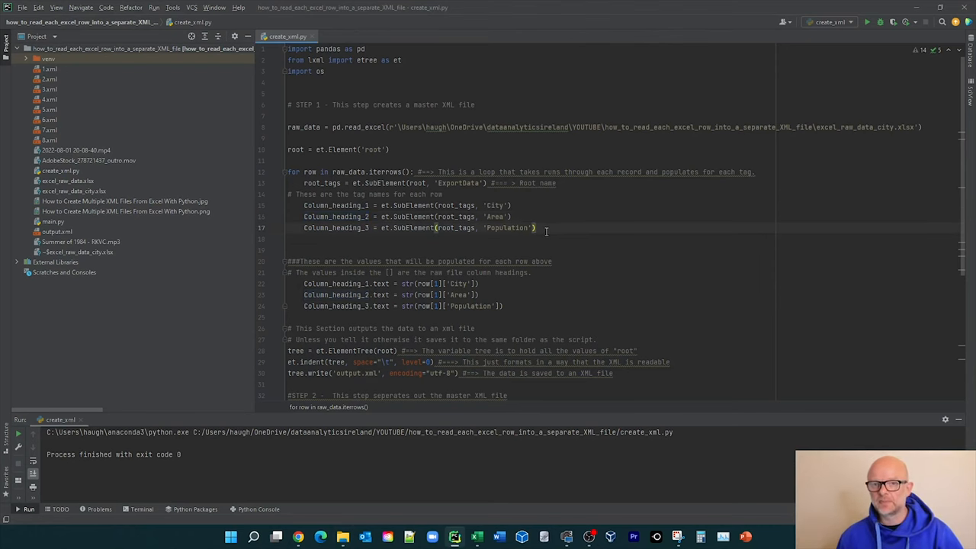
pyautogui.moveTo(286, 171); pyautogui.dragTo(536, 227)
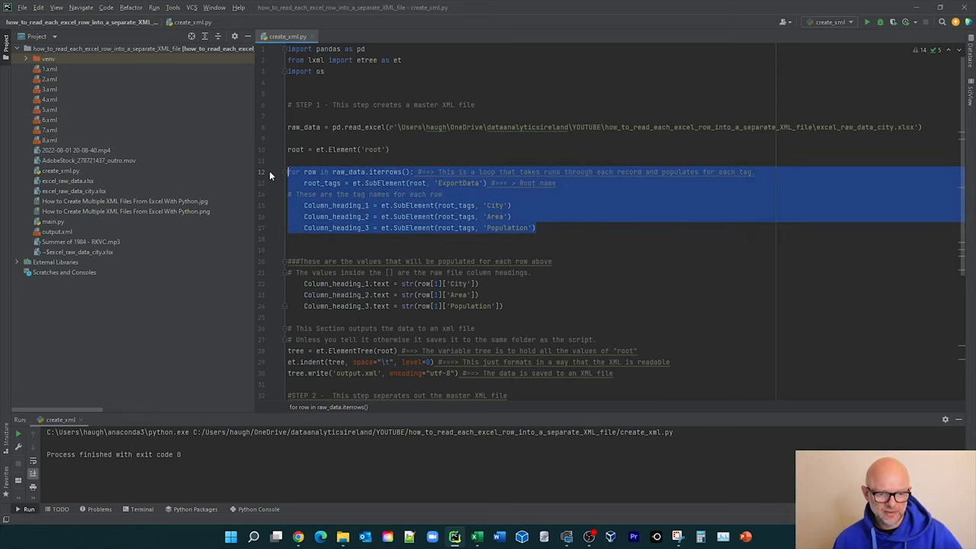
pyautogui.click(537, 227)
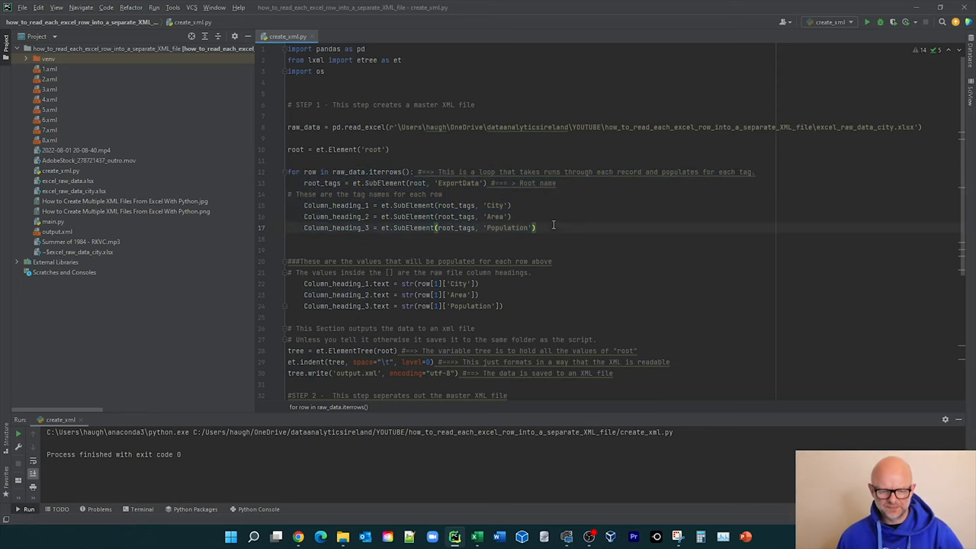
pyautogui.scroll(-3)
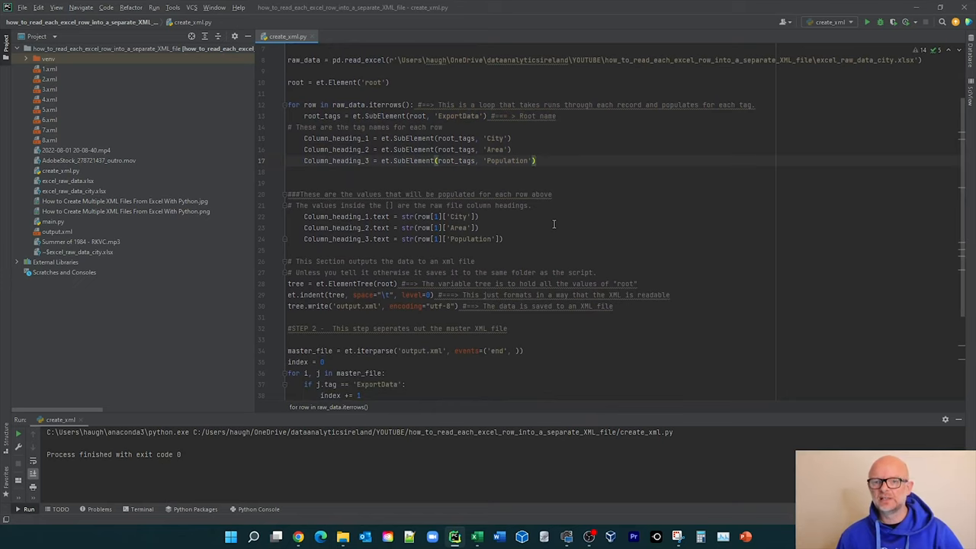
pyautogui.moveTo(549, 222)
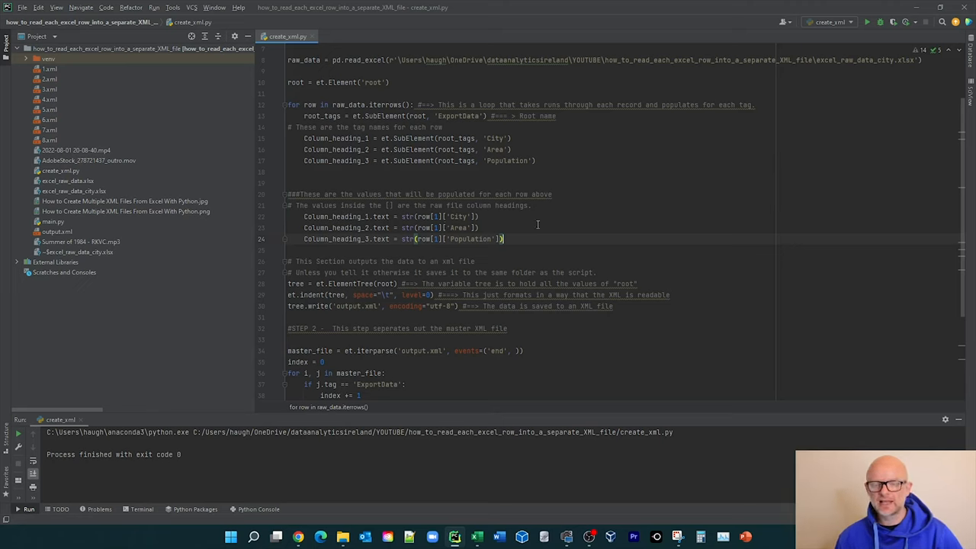
pyautogui.moveTo(393, 262)
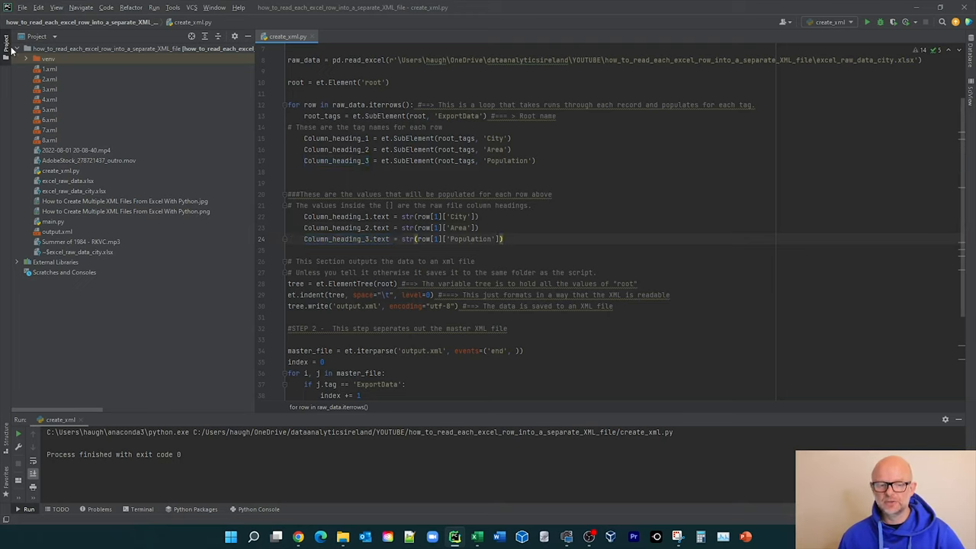
pyautogui.moveTo(303, 137); pyautogui.dragTo(536, 160)
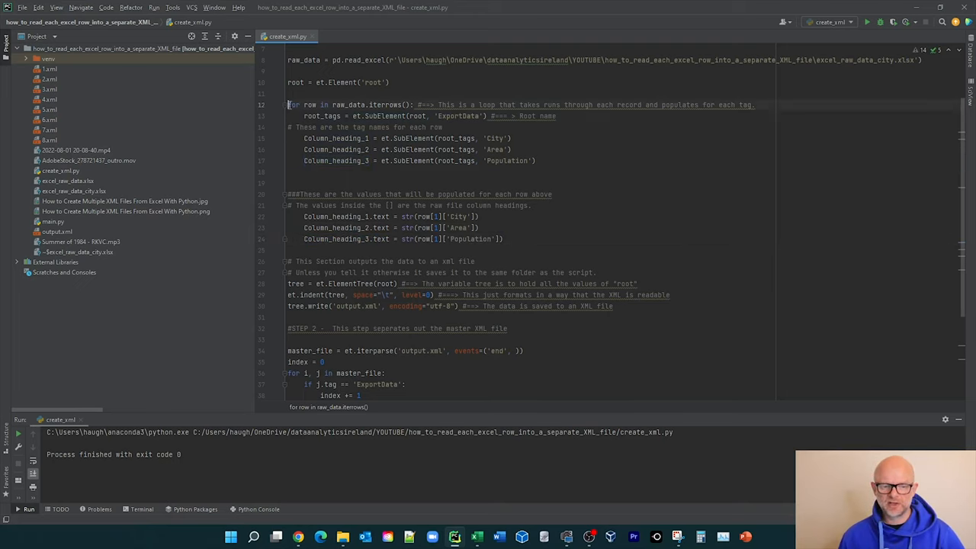
pyautogui.moveTo(288, 104); pyautogui.dragTo(536, 160)
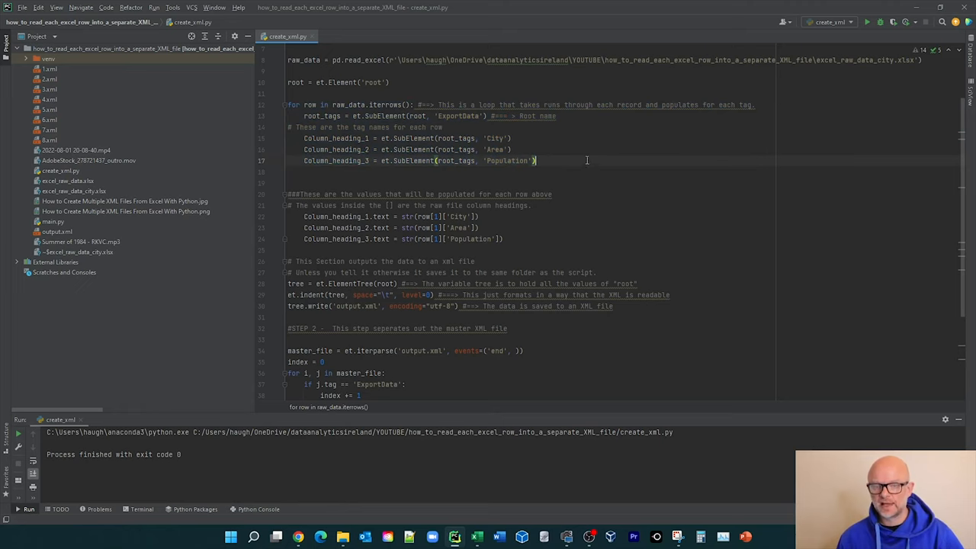
pyautogui.moveTo(496, 259)
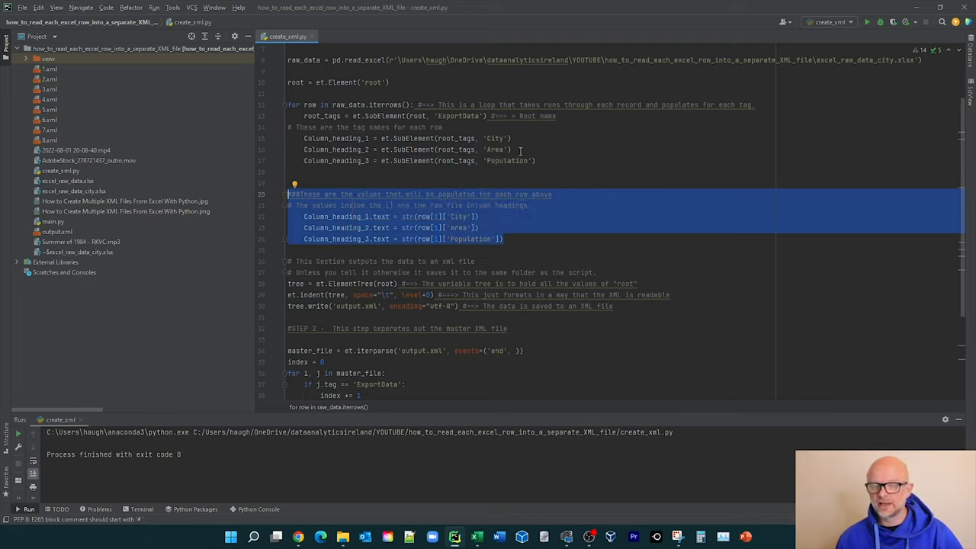
pyautogui.click(549, 250)
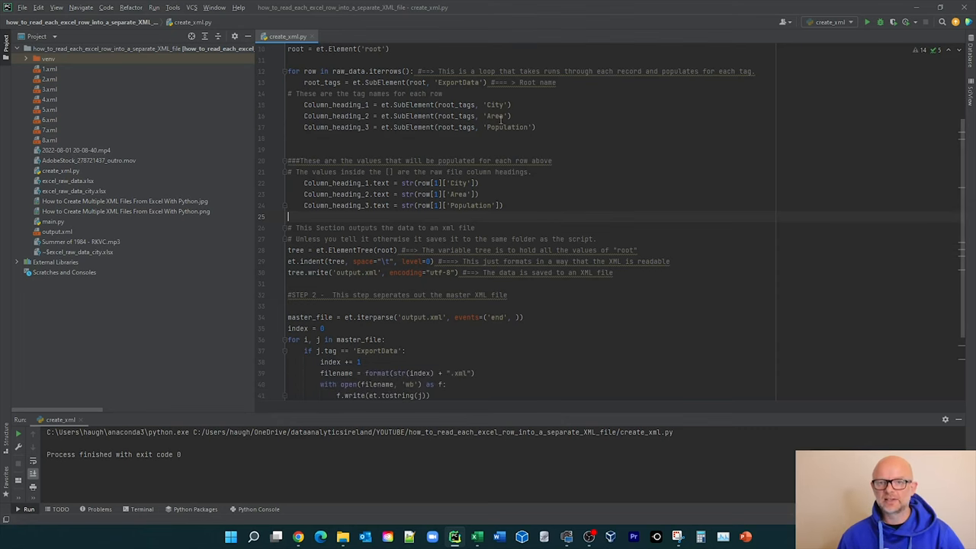
pyautogui.doubleClick(463, 204)
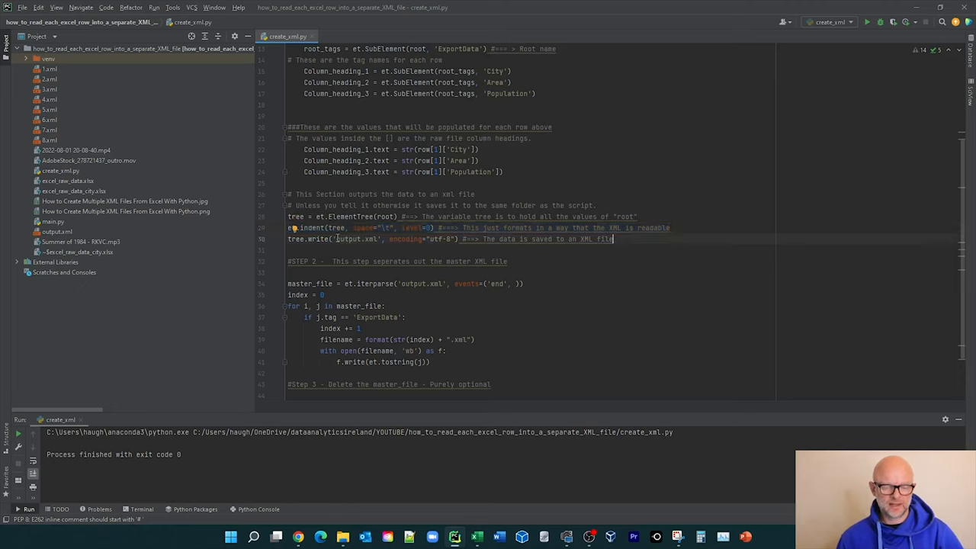
pyautogui.doubleClick(354, 237)
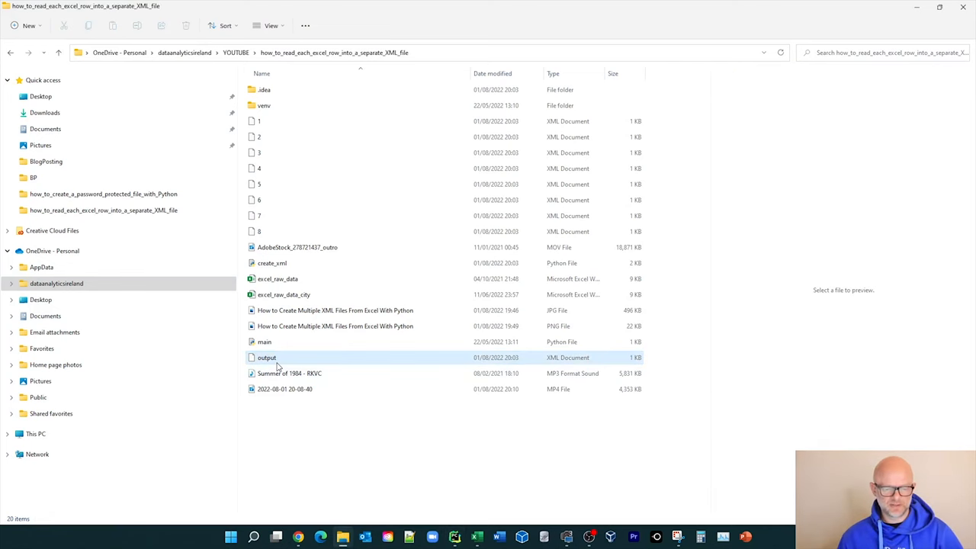
# Step: Preview output.xml, then numbered files 2, 3 (Terenure) and 5, then output.xml again
pyautogui.click(266, 356)
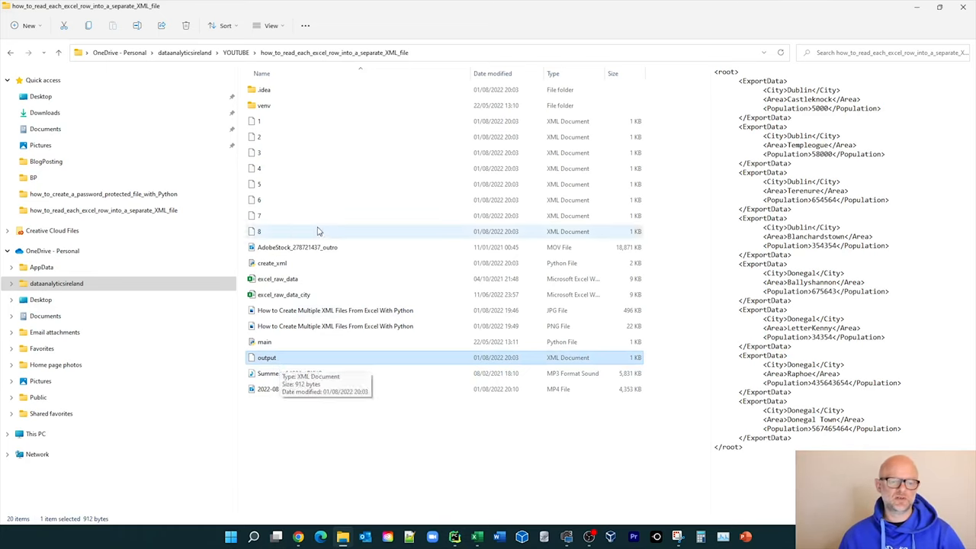
pyautogui.click(259, 137)
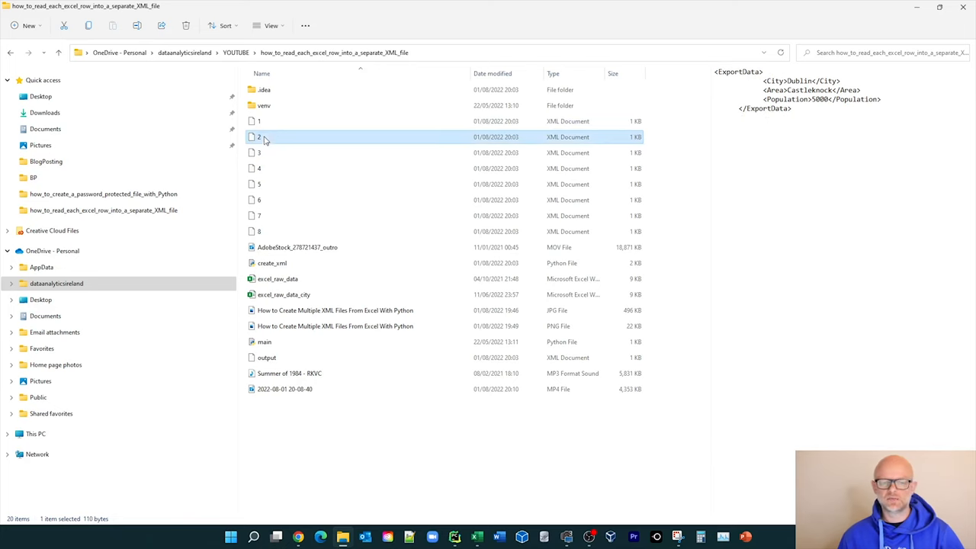
pyautogui.click(260, 152)
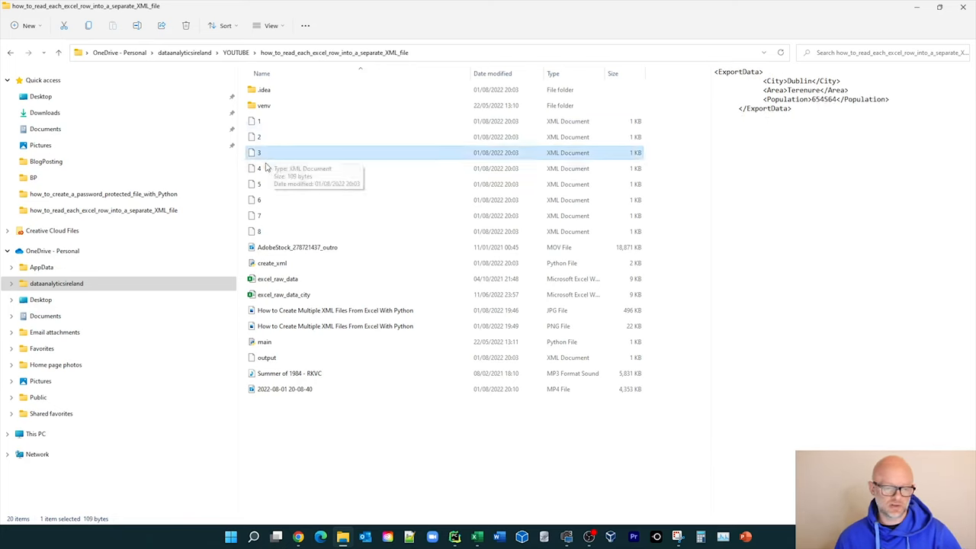
pyautogui.click(259, 183)
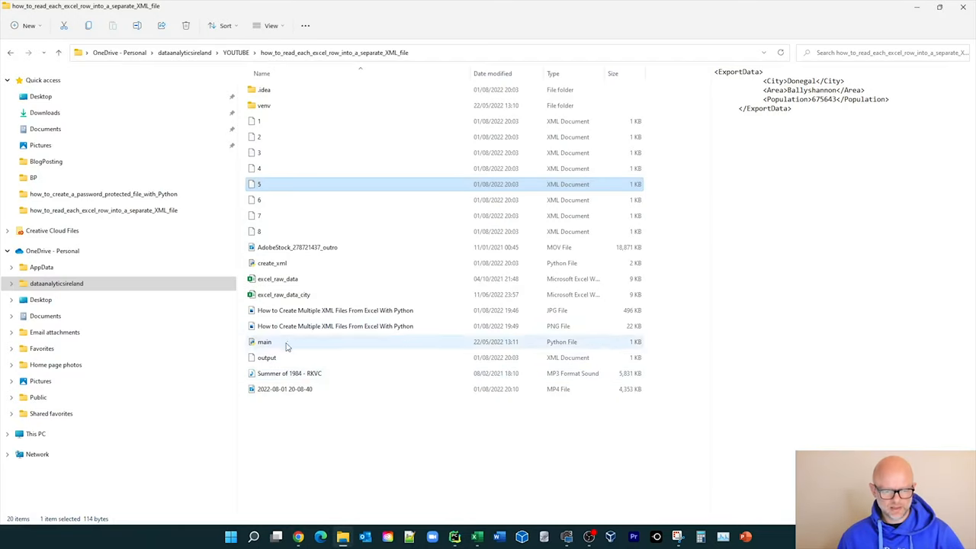
pyautogui.click(265, 357)
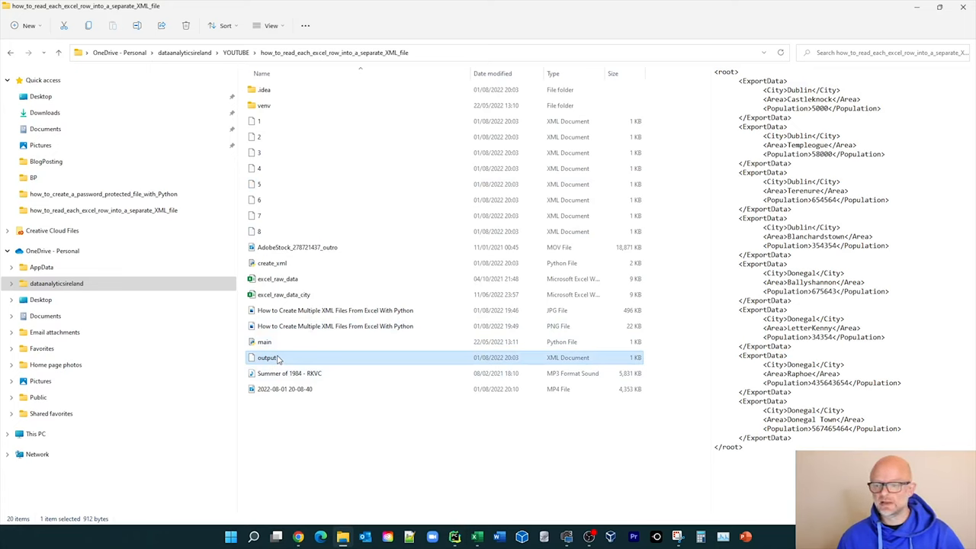
pyautogui.moveTo(819, 78)
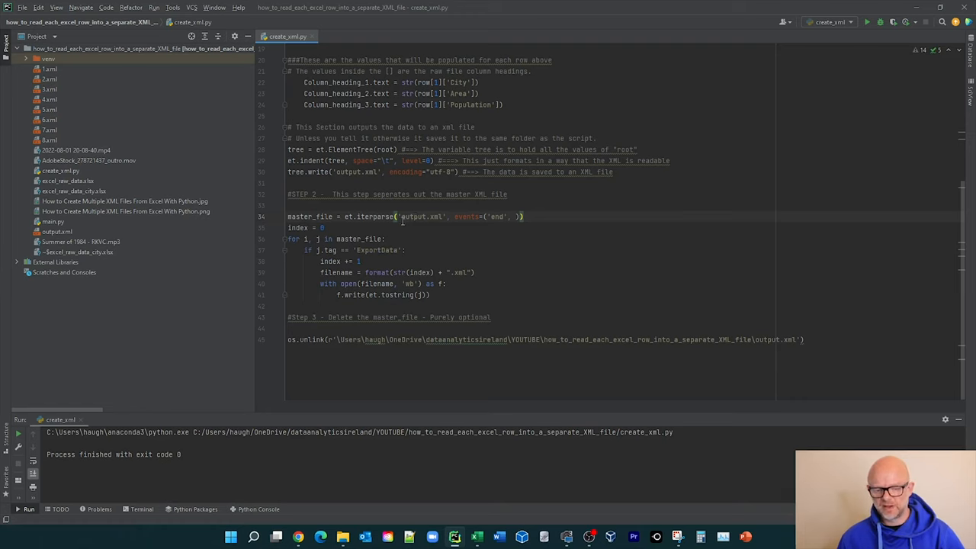
pyautogui.doubleClick(420, 216)
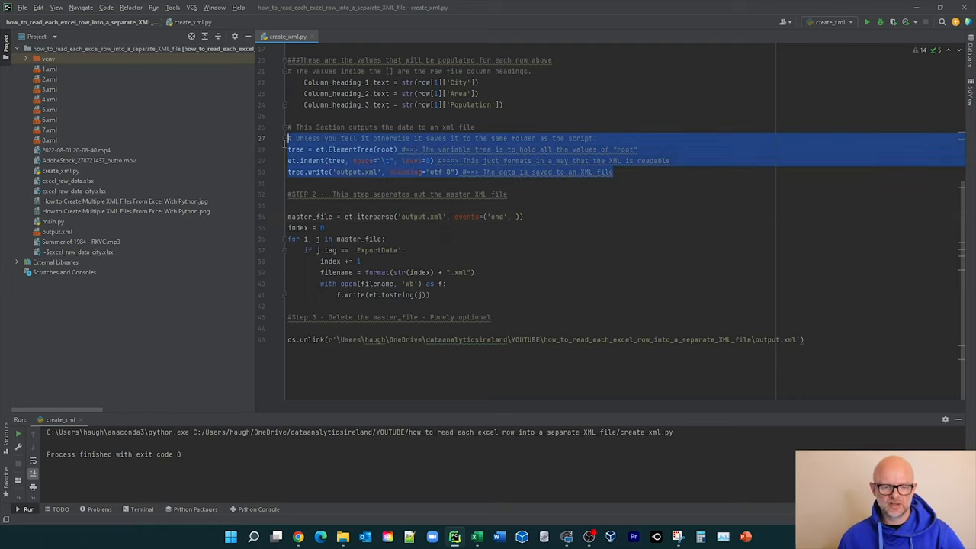
pyautogui.click(348, 171)
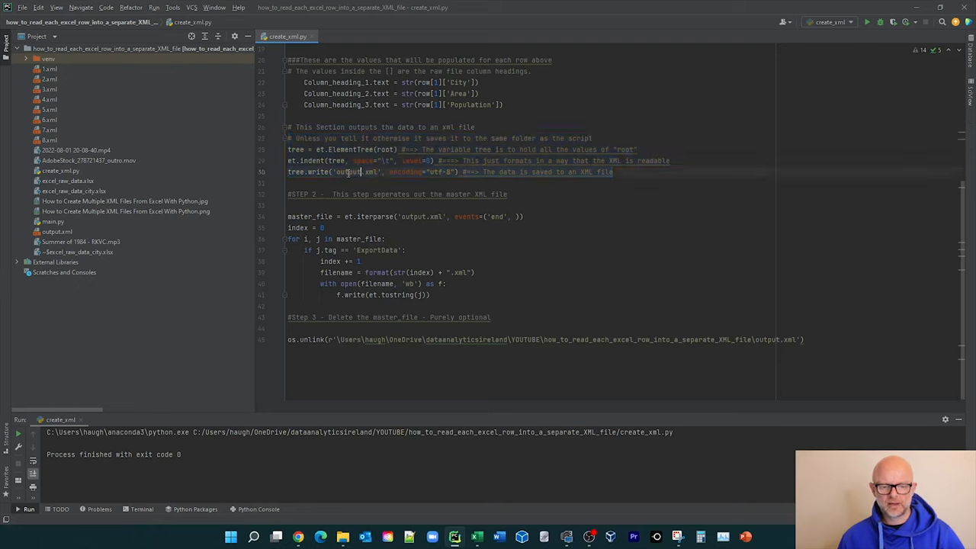
pyautogui.doubleClick(357, 171)
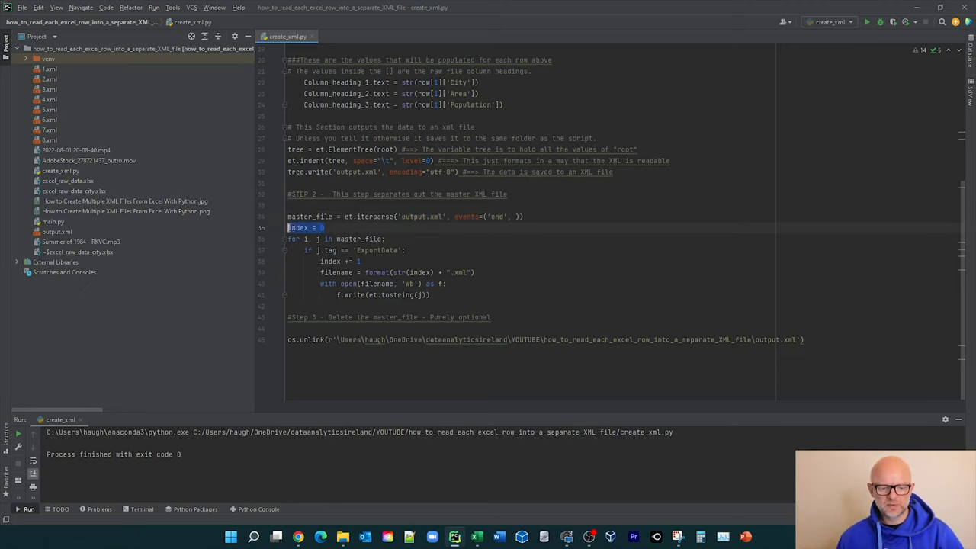
pyautogui.click(338, 227)
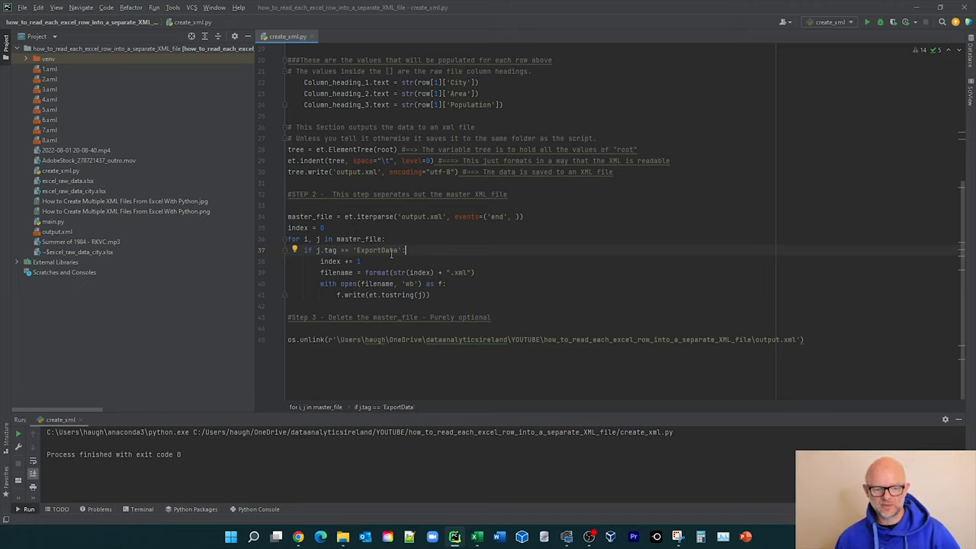
pyautogui.moveTo(341, 284)
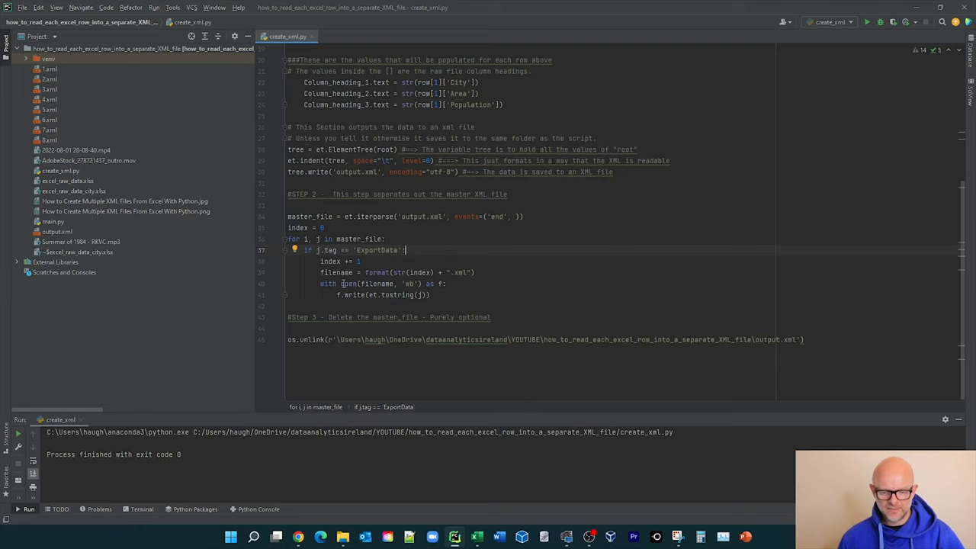
pyautogui.moveTo(457, 302)
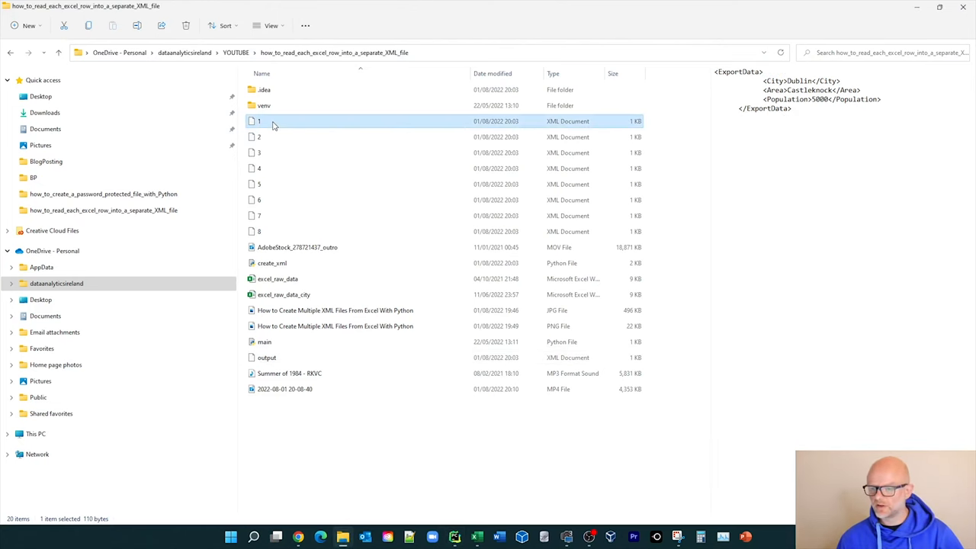
pyautogui.moveTo(290, 403)
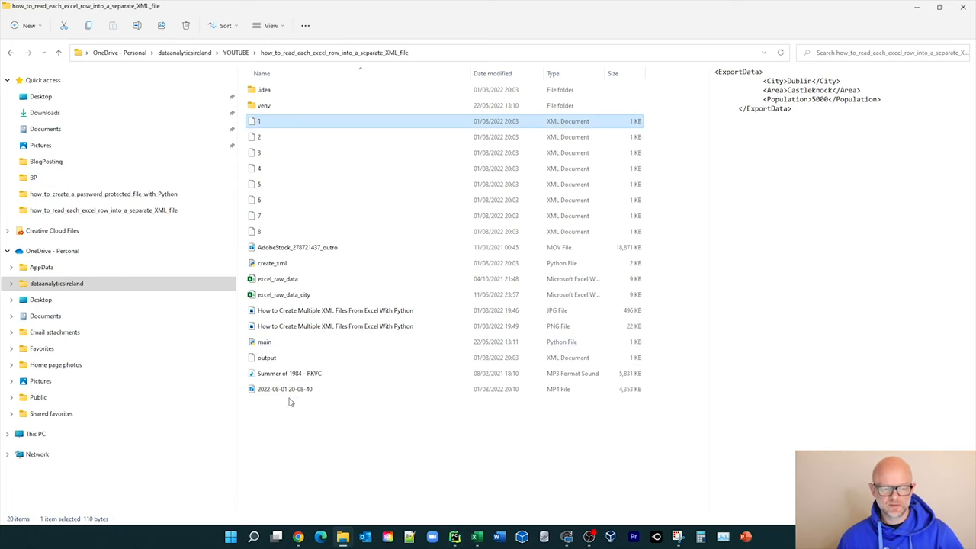
# Step: Preview the combined output.xml and then 1.xml's single city record
pyautogui.click(267, 357)
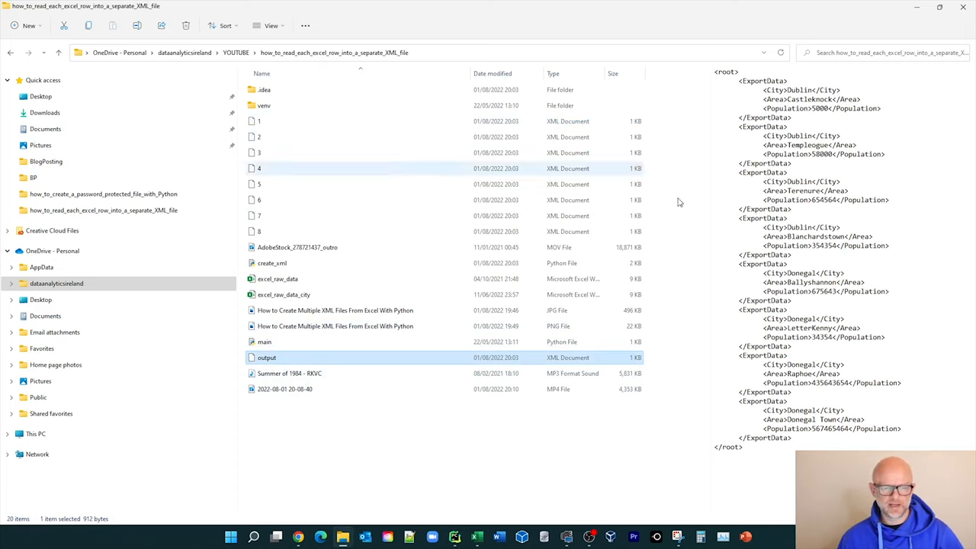
pyautogui.click(259, 121)
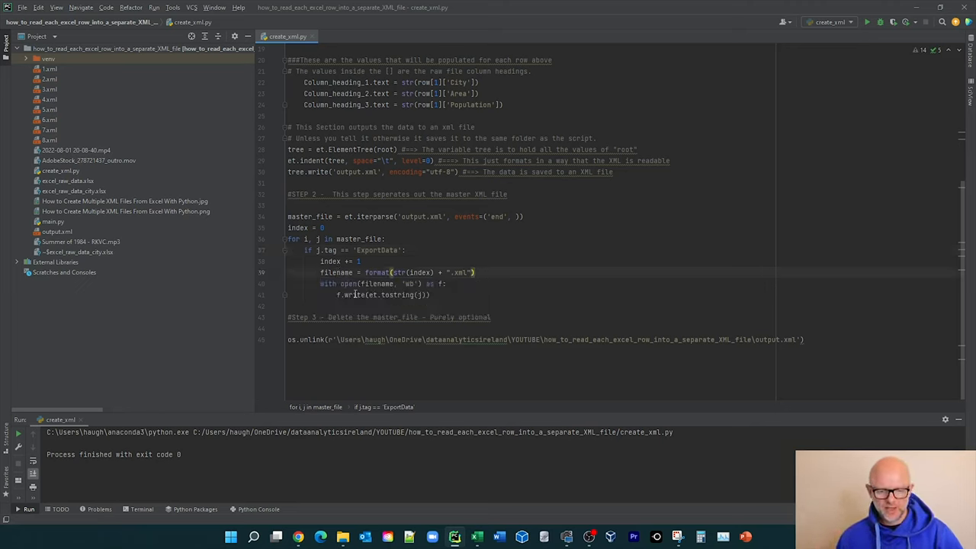
pyautogui.tripleClick(373, 284)
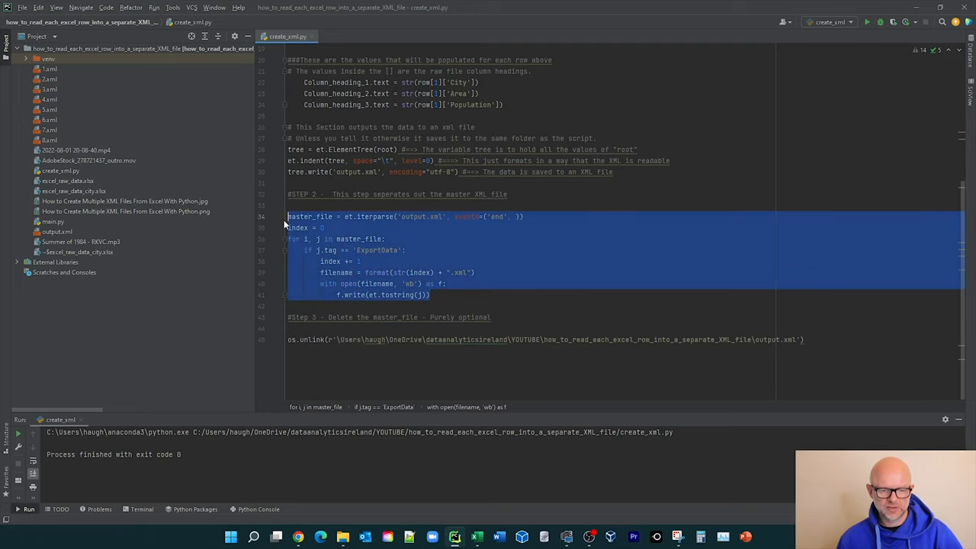
pyautogui.click(385, 238)
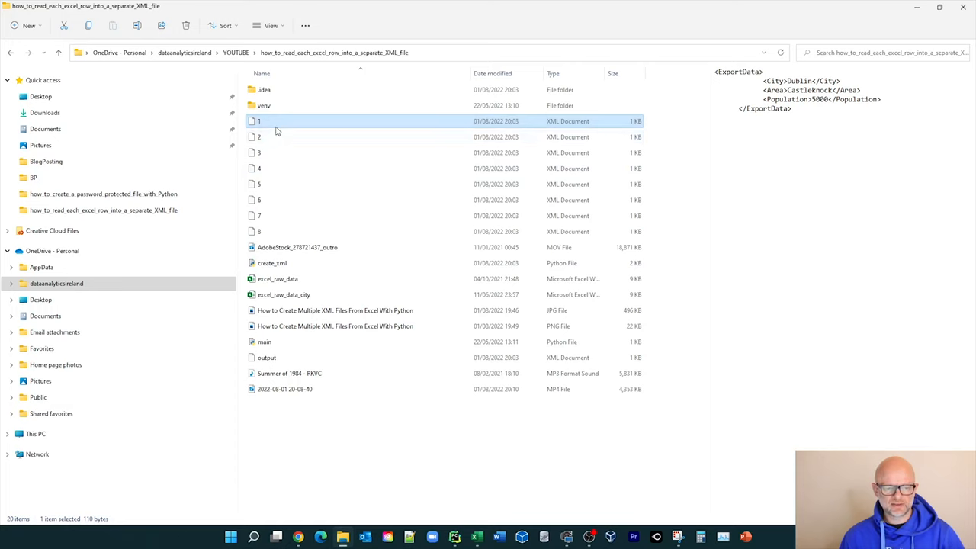
# Step: Preview 2.xml and 8.xml, then switch to the Excel city sheet via the taskbar
pyautogui.click(259, 137)
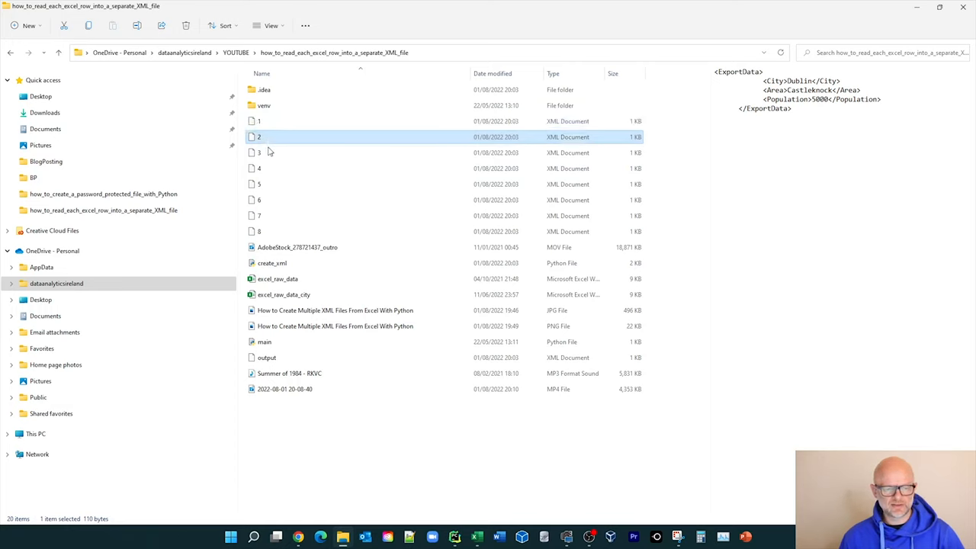
pyautogui.click(259, 200)
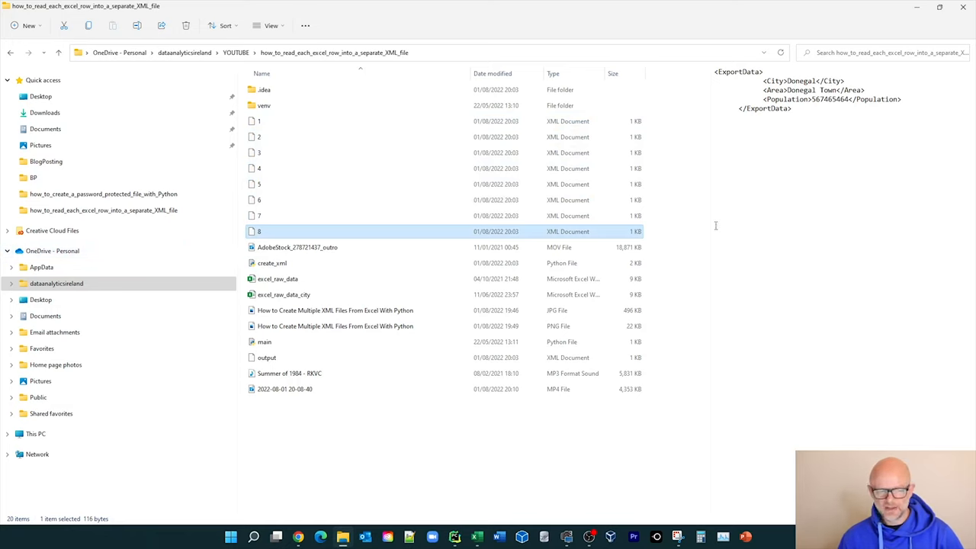
pyautogui.moveTo(288, 183)
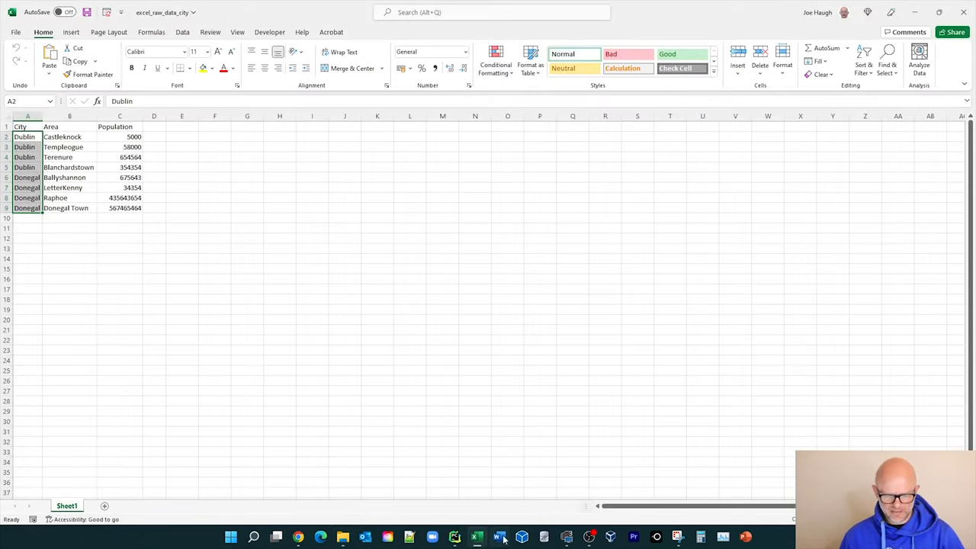
pyautogui.click(500, 537)
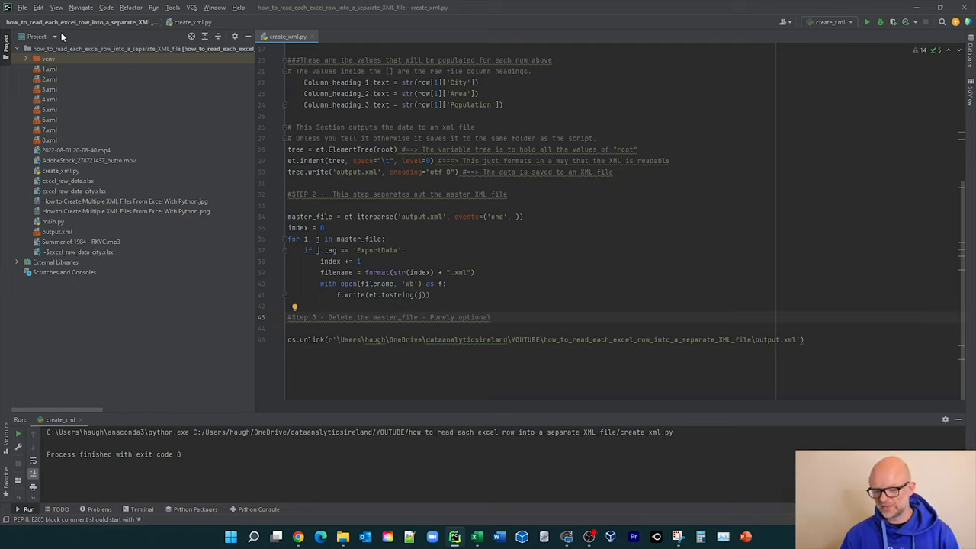
pyautogui.moveTo(848, 352)
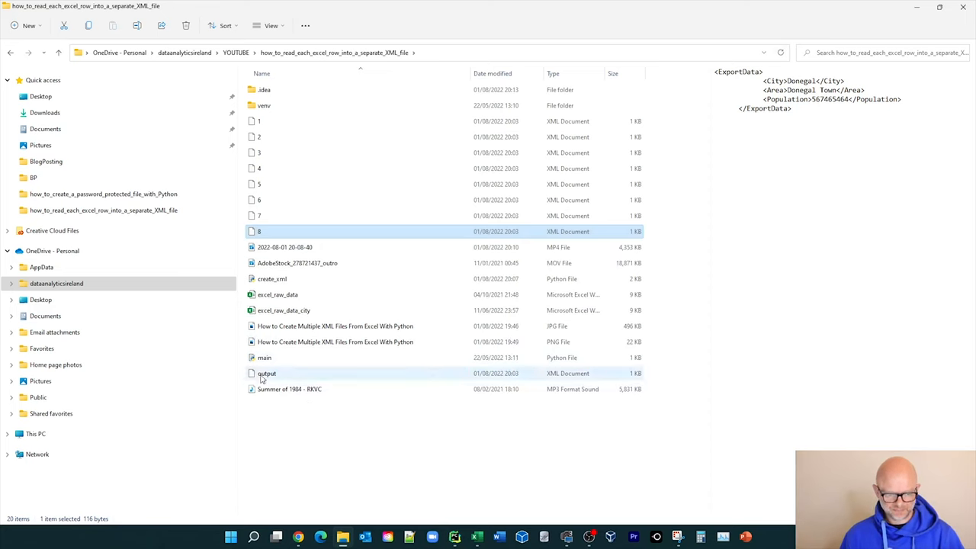
pyautogui.moveTo(497, 381)
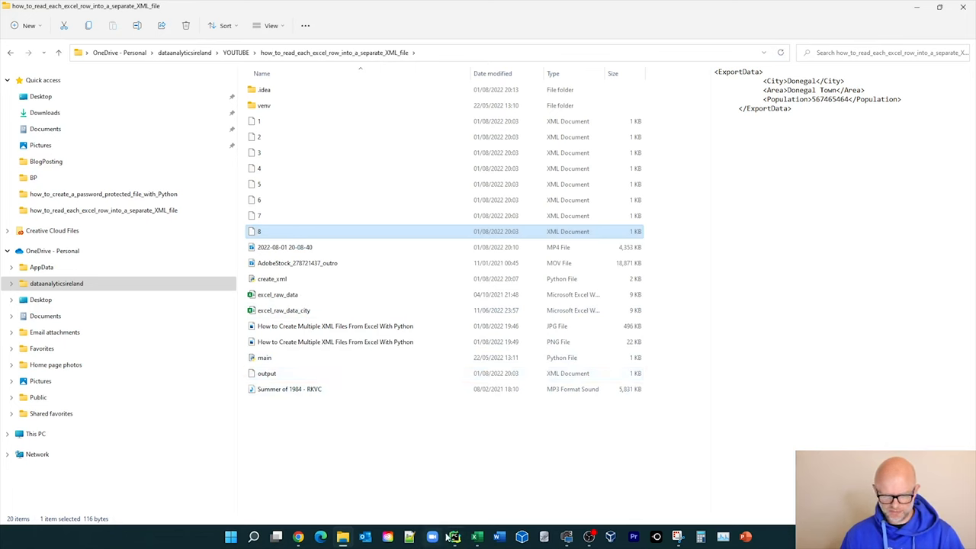
pyautogui.click(454, 536)
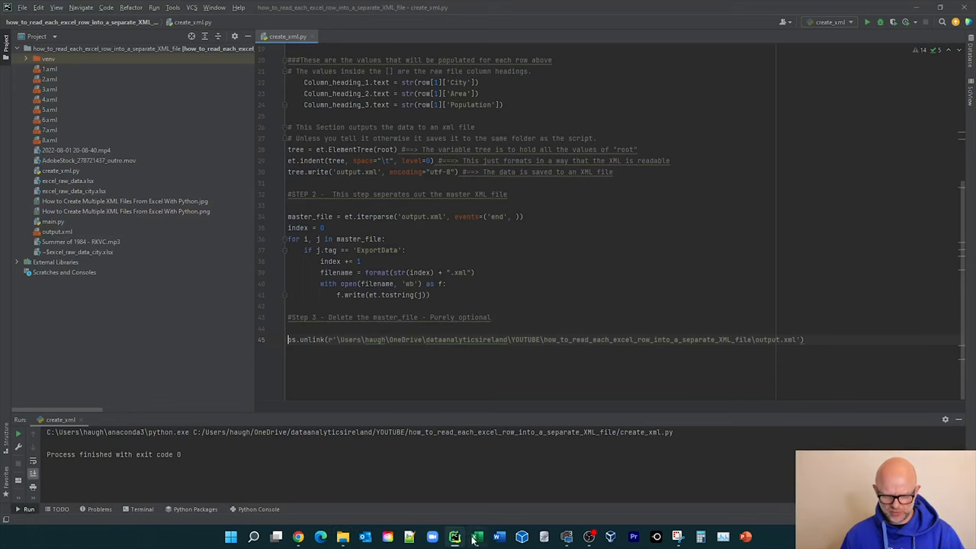
pyautogui.click(454, 536)
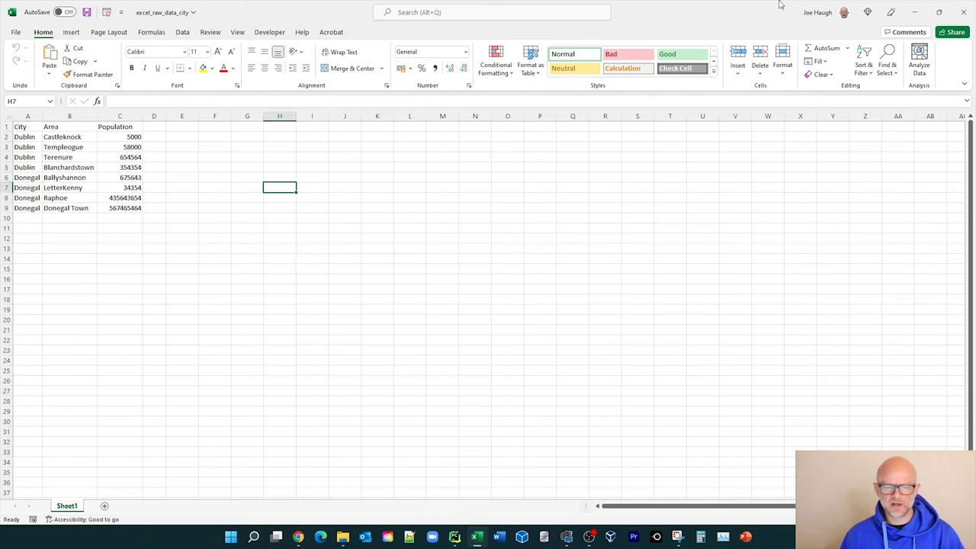
pyautogui.click(454, 536)
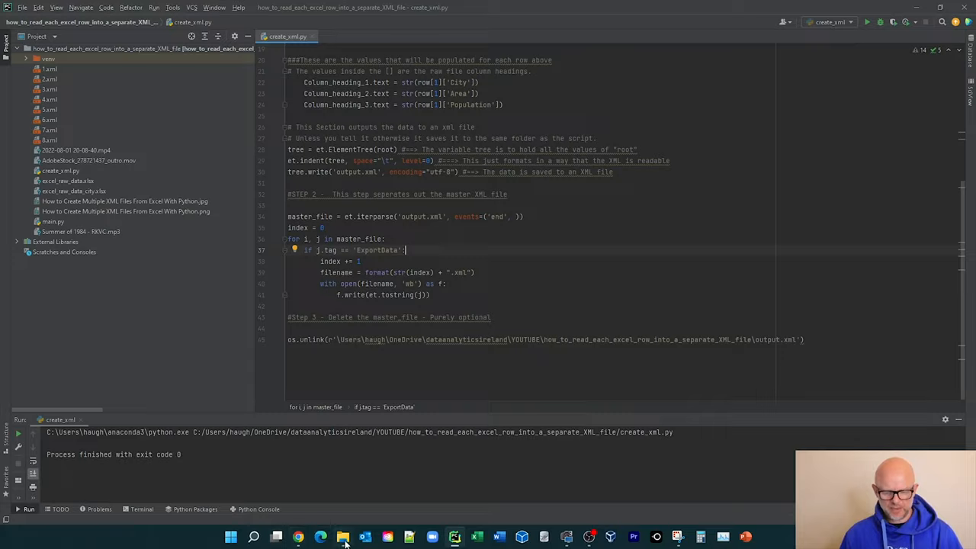
# Step: Run create_xml.py so output.xml is deleted, then switch to the project folder
pyautogui.click(341, 537)
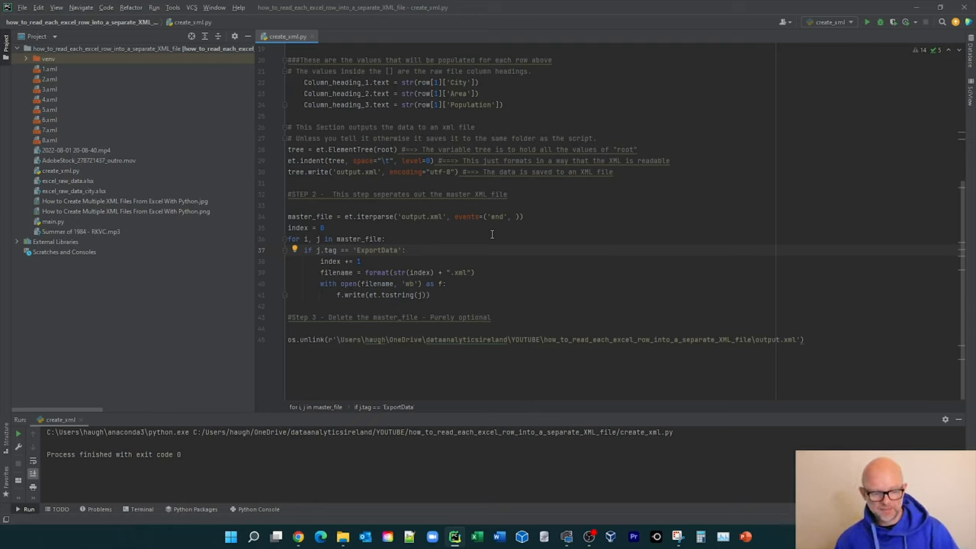
pyautogui.click(405, 250)
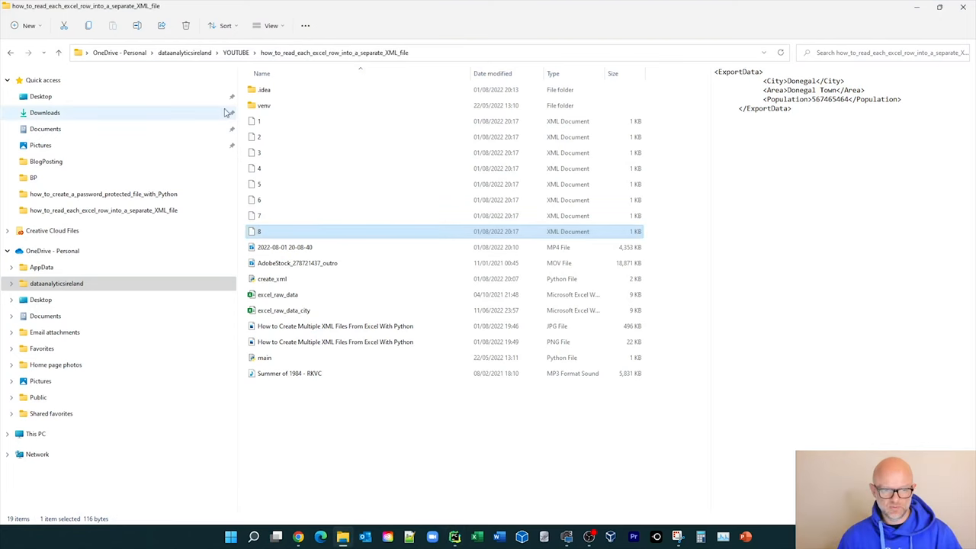
# Step: Preview 4.xml (Templeogue) and 8.xml (Donegal Town) among the regenerated files
pyautogui.click(259, 168)
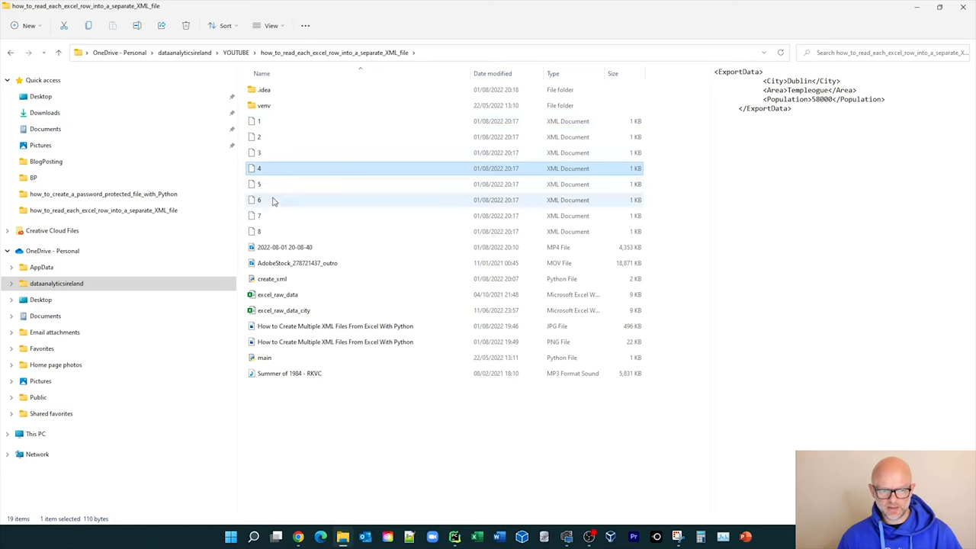
pyautogui.click(259, 231)
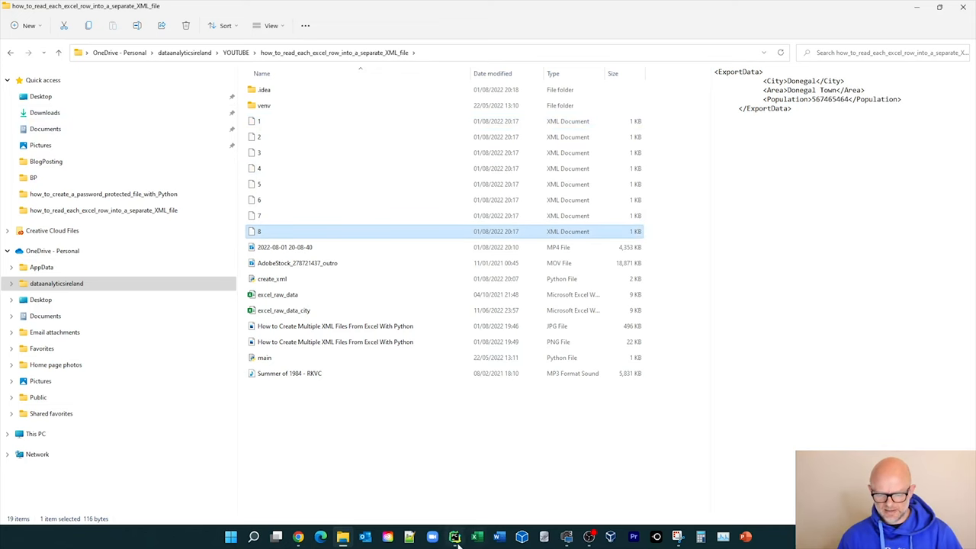